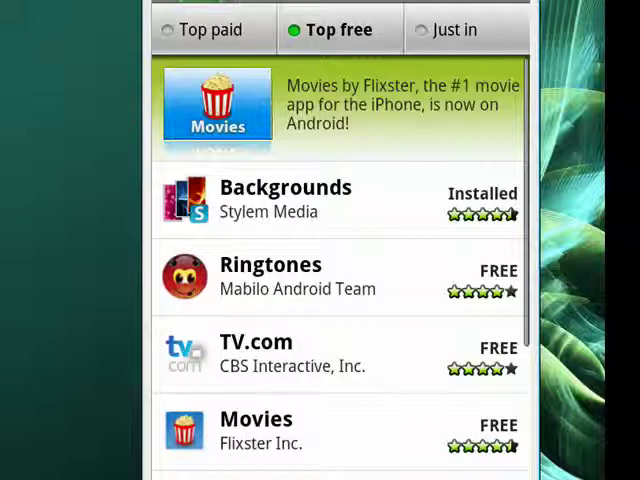
Scroll the E! Online details page past the description and comments to the bottom.
{"action": "scroll", "scroll_direction": "down", "scroll_amount": 3}
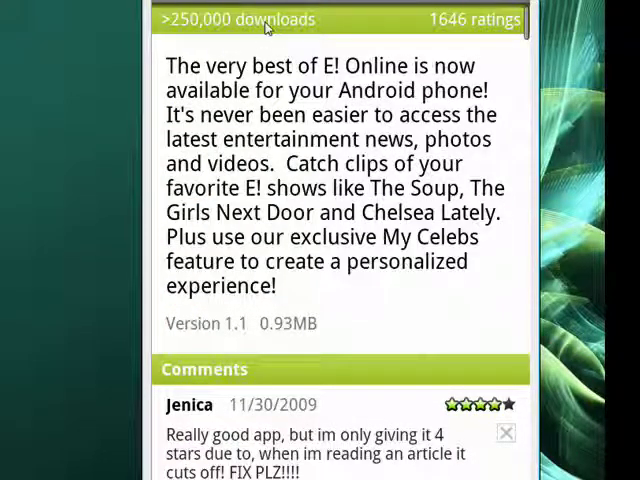
{"action": "mouse_move", "coordinate": [470, 47]}
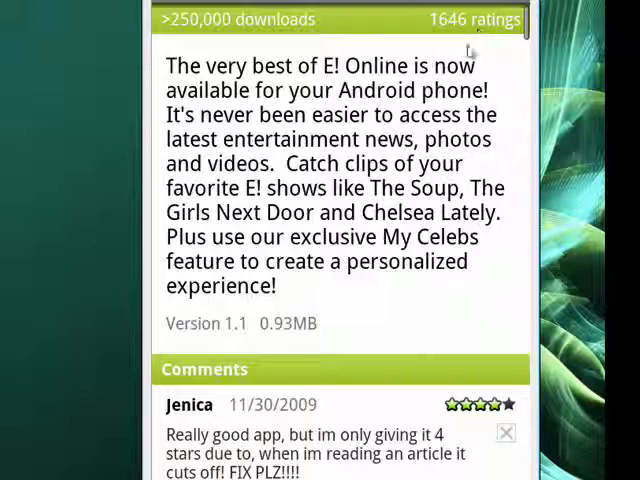
{"action": "scroll", "scroll_direction": "down", "scroll_amount": 3}
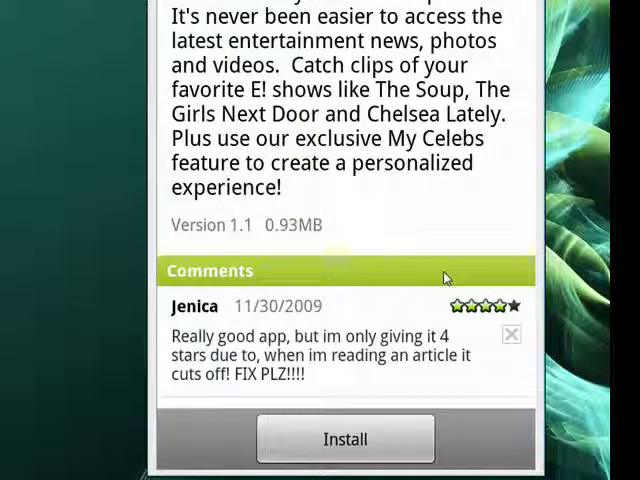
{"action": "mouse_move", "coordinate": [262, 160]}
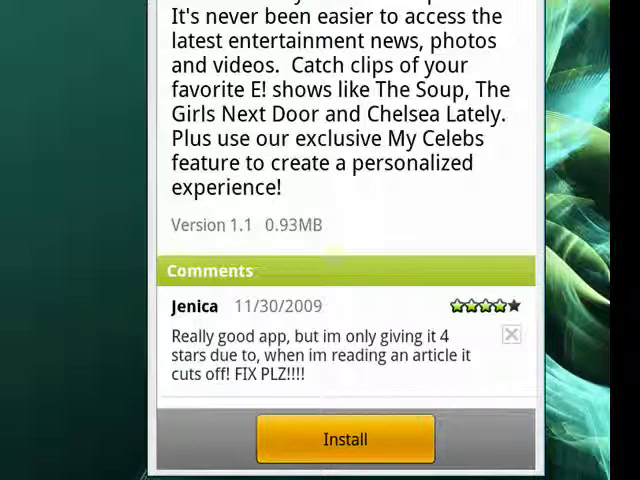
{"action": "scroll", "scroll_direction": "down", "scroll_amount": 3}
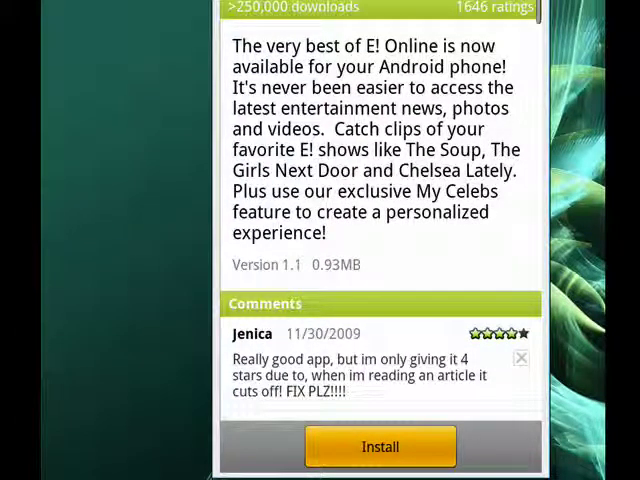
Install E! Online to show its Internet access and keep-awake permissions.
{"action": "left_click", "coordinate": [379, 446]}
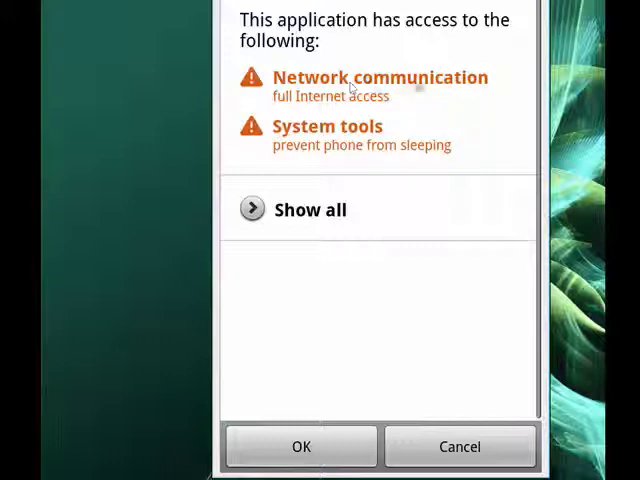
{"action": "mouse_move", "coordinate": [350, 190]}
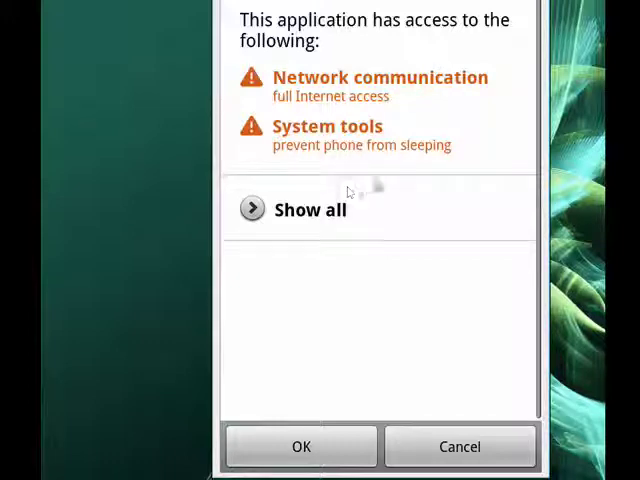
{"action": "mouse_move", "coordinate": [378, 187]}
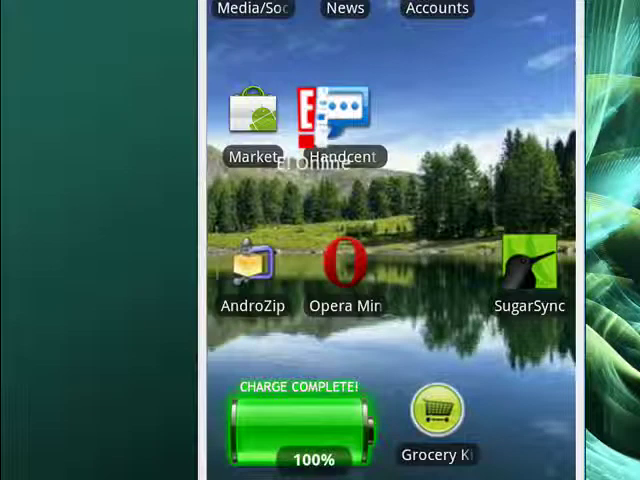
{"action": "mouse_move", "coordinate": [404, 24]}
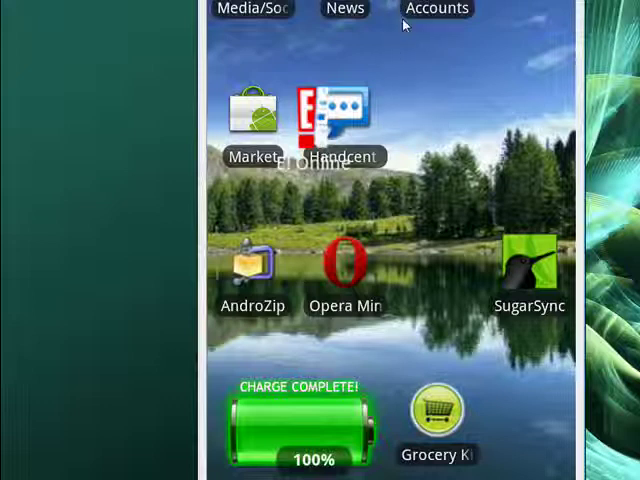
{"action": "mouse_move", "coordinate": [456, 66]}
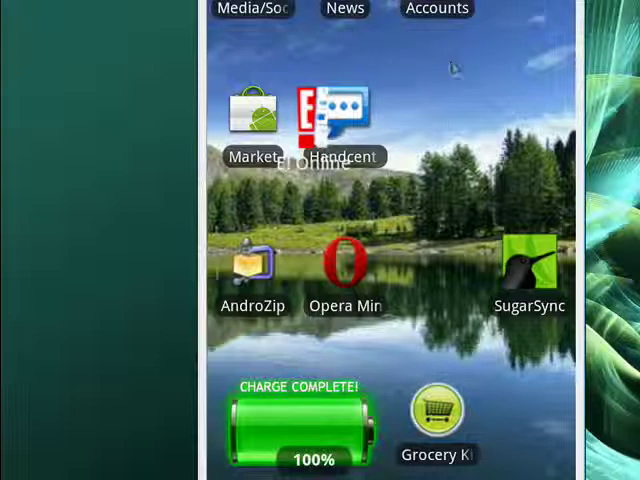